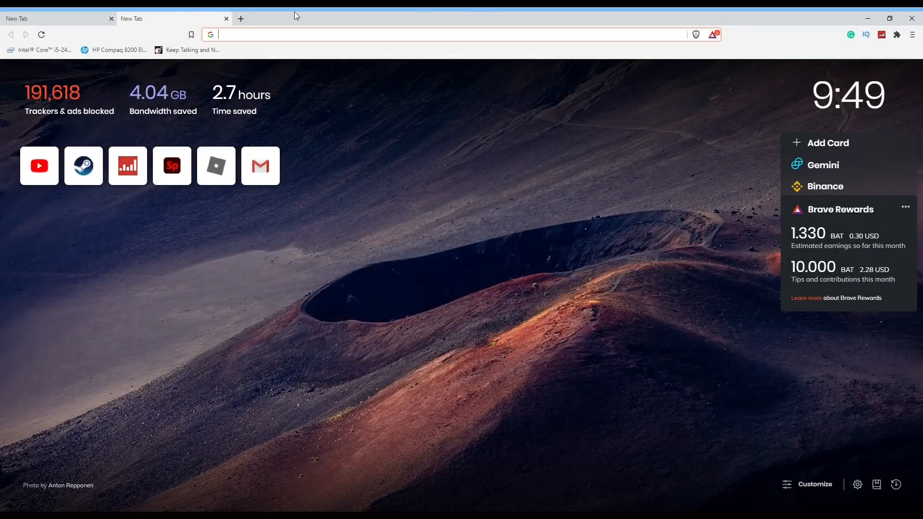
Step: Search Google for 'epic games' from a new Brave tab
text(spi)
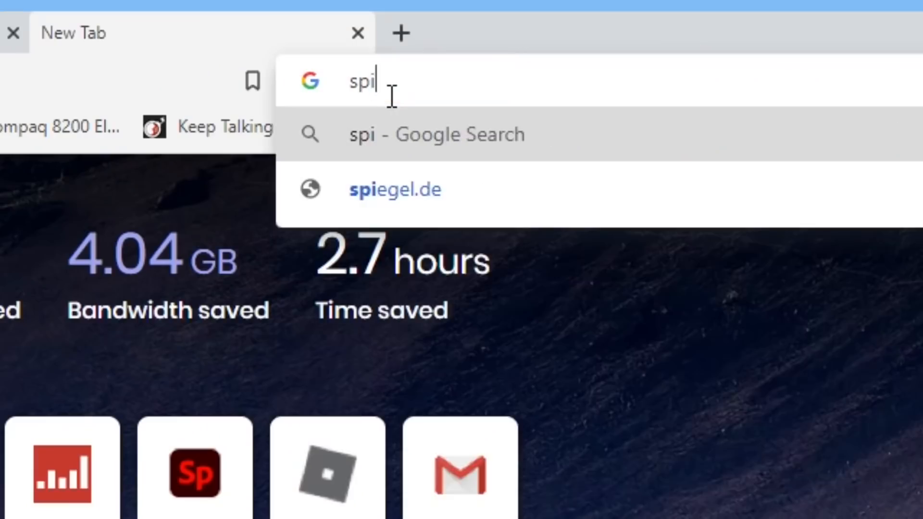
text(epic)
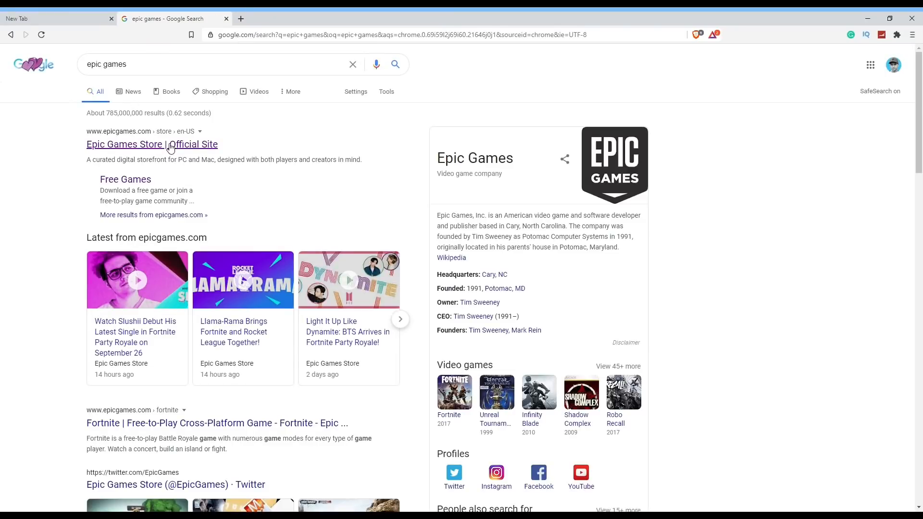
Step: Get the Epic Games Launcher from the official store site and install it to the default folder
click(152, 144)
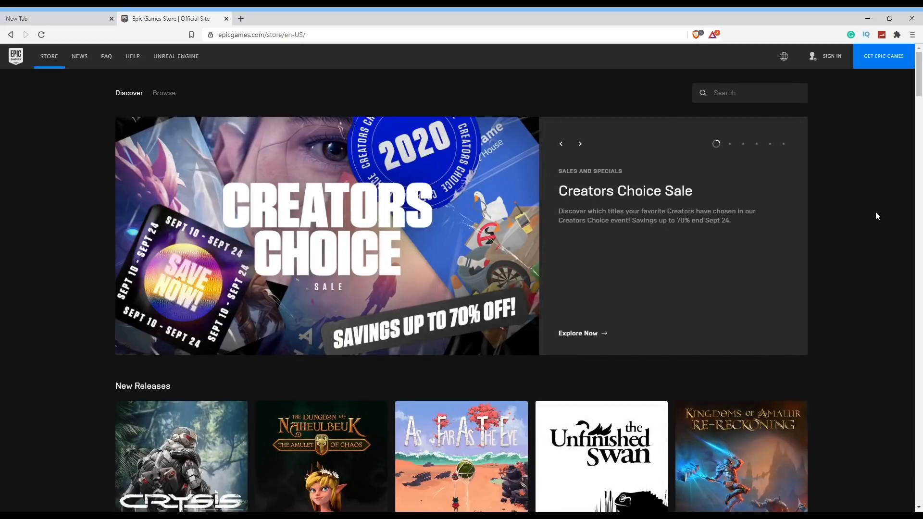
mouse_move(856, 223)
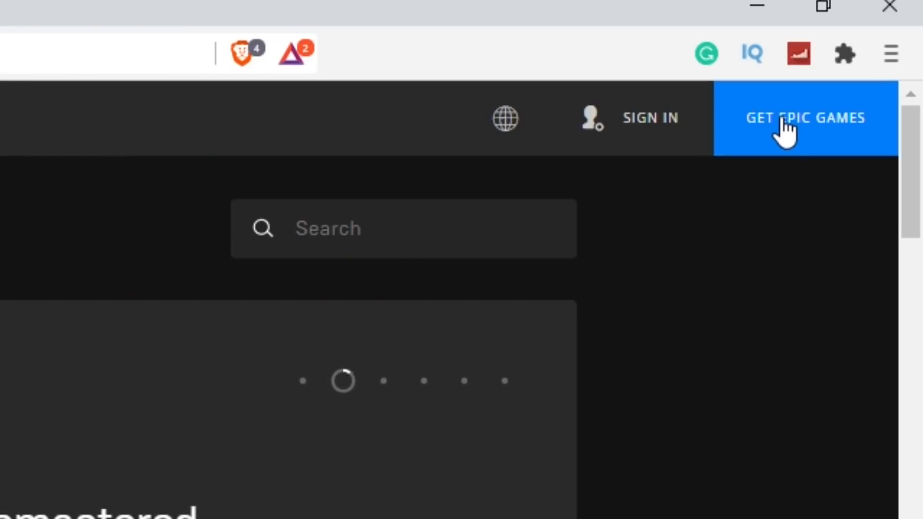
click(806, 117)
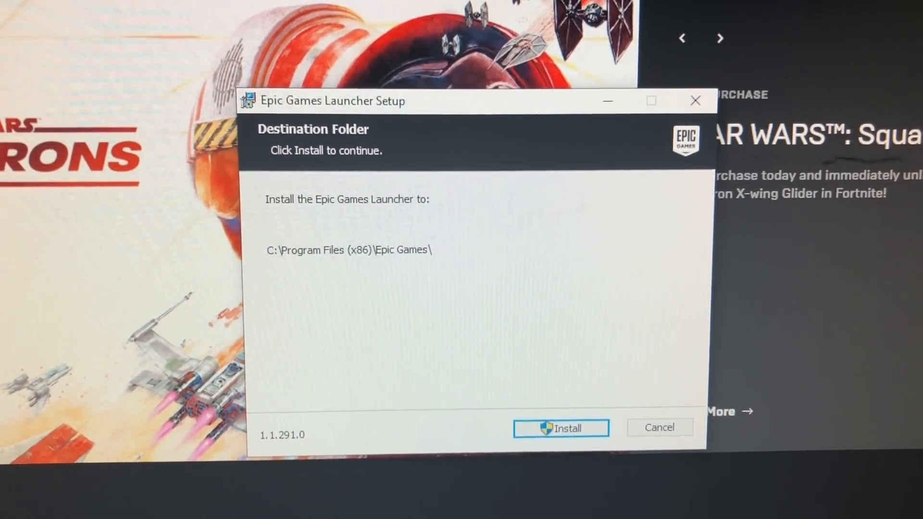
click(560, 428)
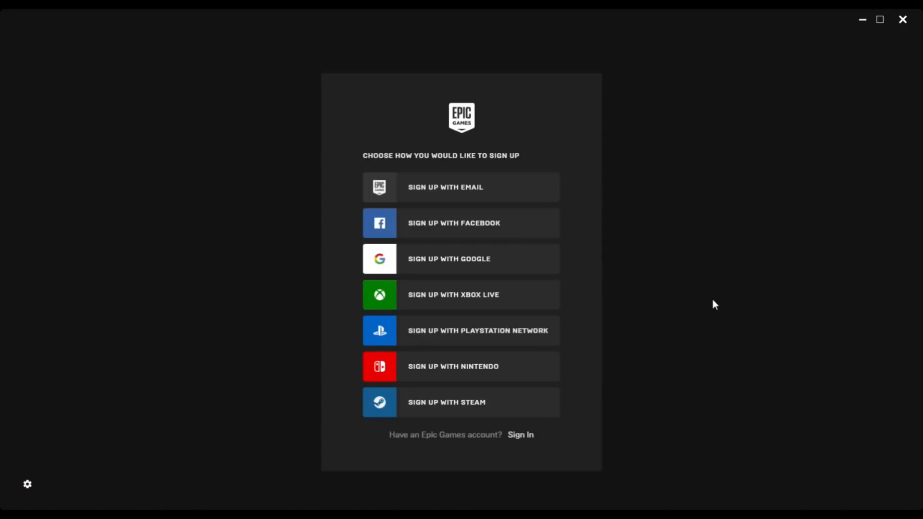
mouse_move(693, 225)
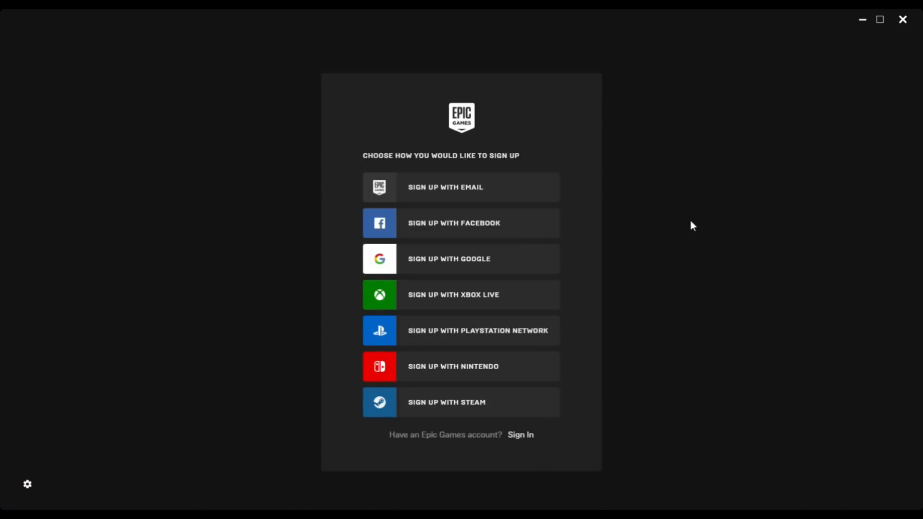
mouse_move(350, 155)
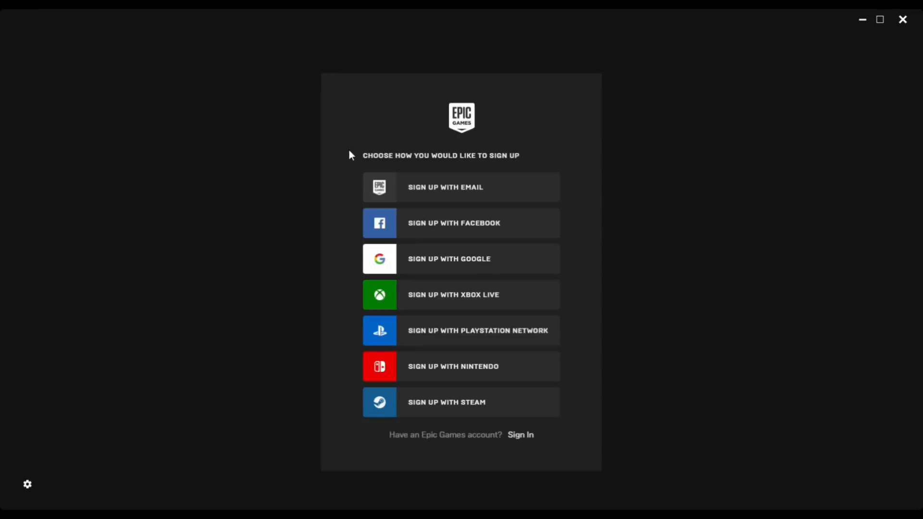
mouse_move(254, 238)
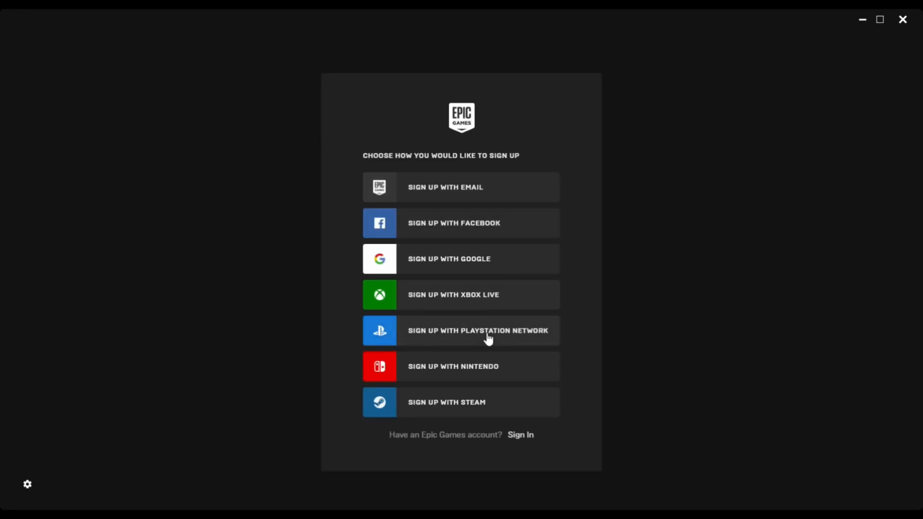
mouse_move(474, 404)
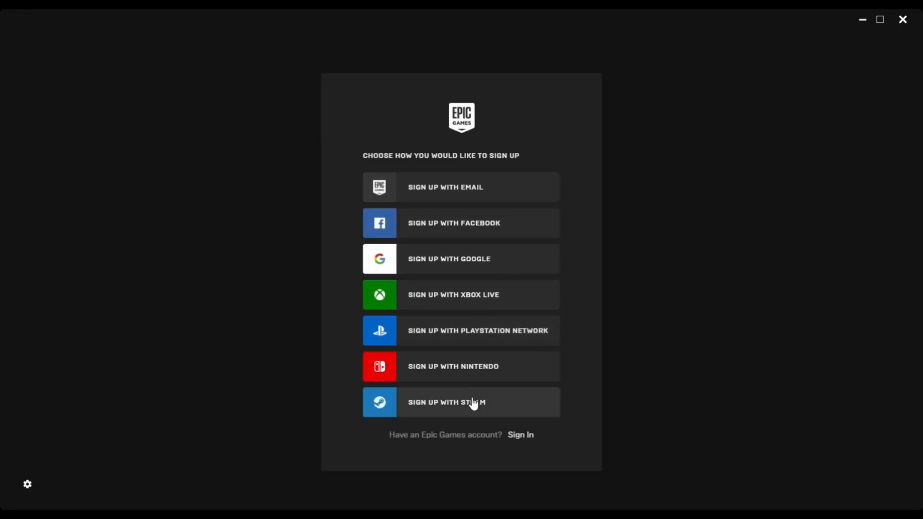
mouse_move(642, 363)
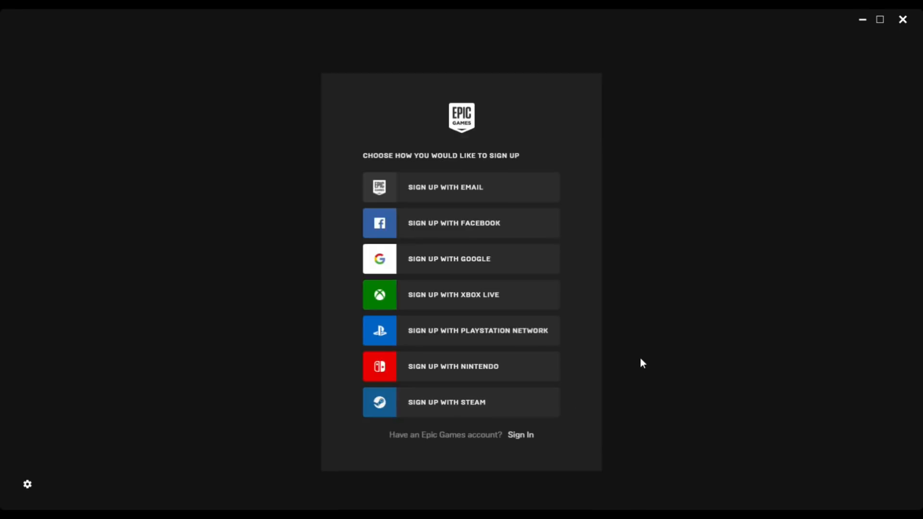
mouse_move(477, 187)
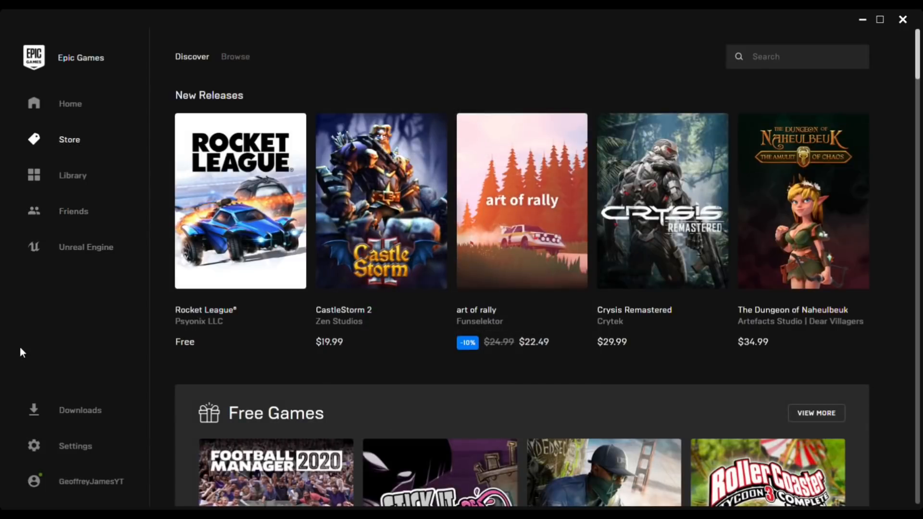
mouse_move(61, 354)
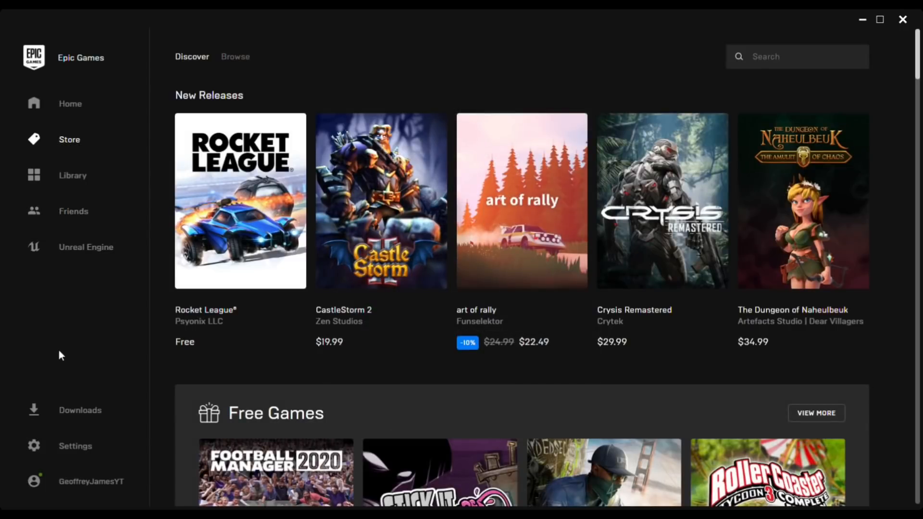
mouse_move(185, 348)
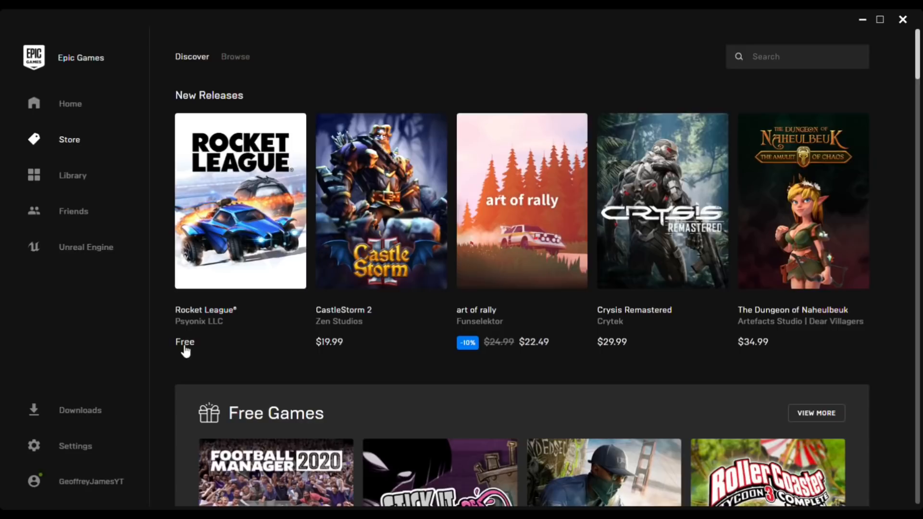
mouse_move(221, 260)
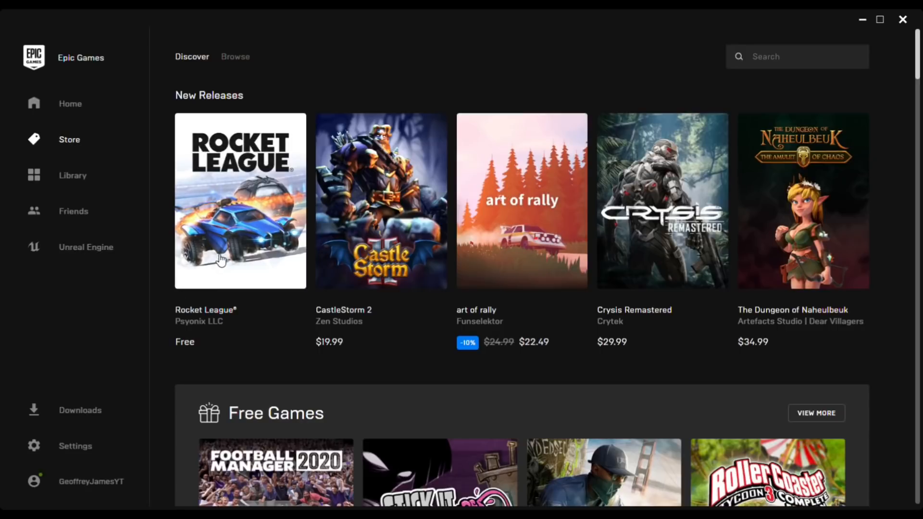
mouse_move(222, 254)
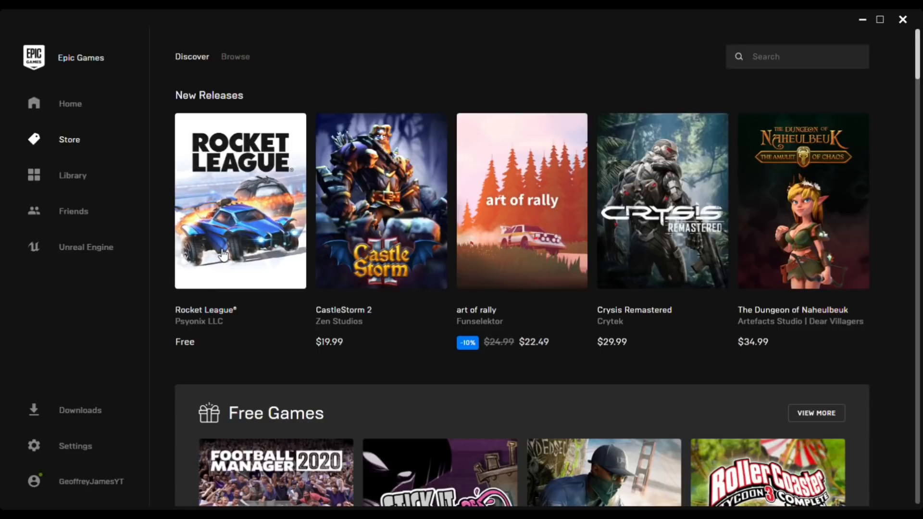
mouse_move(665, 57)
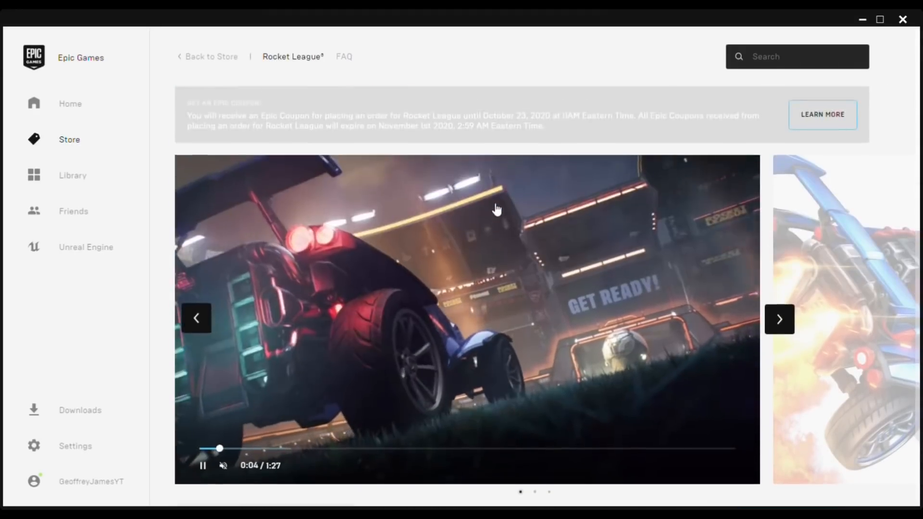
Step: Scroll the Rocket League store page down past its trailer
scroll(down, 3)
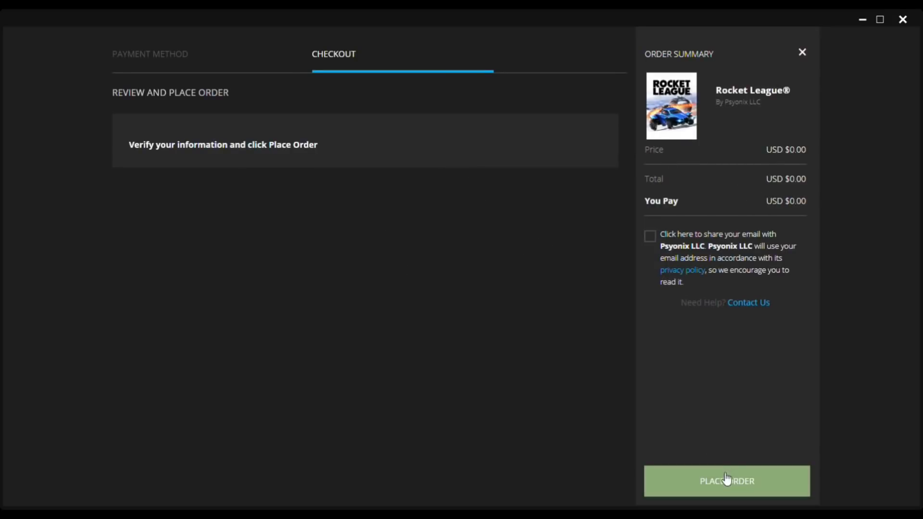
Step: Confirm the USD $0.00 checkout so Rocket League is added to the account
click(727, 480)
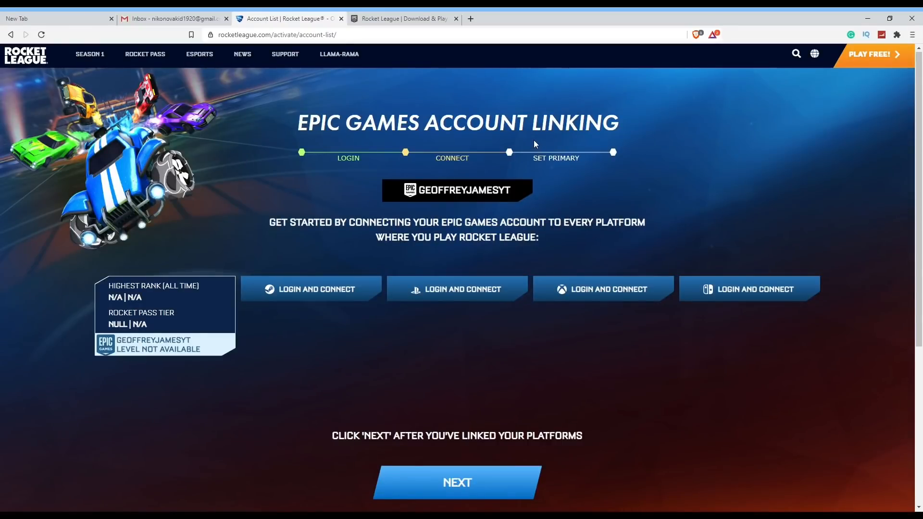
mouse_move(746, 150)
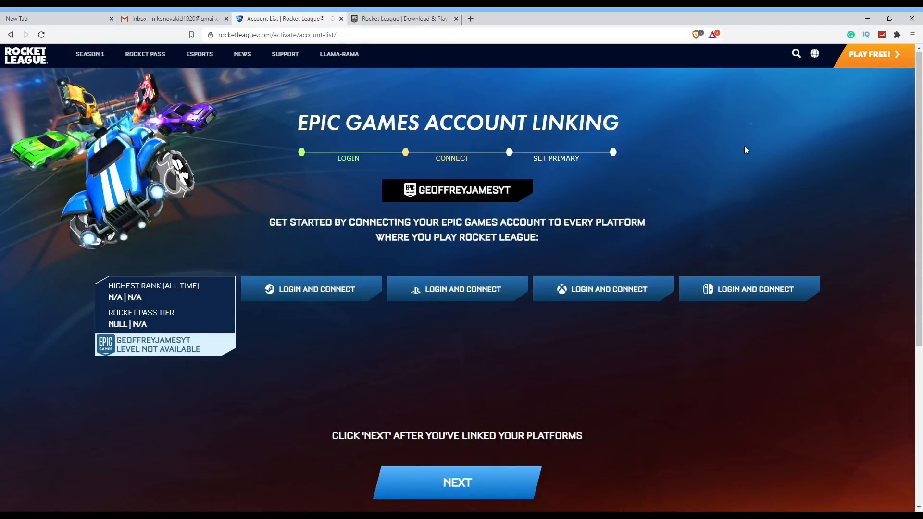
mouse_move(739, 147)
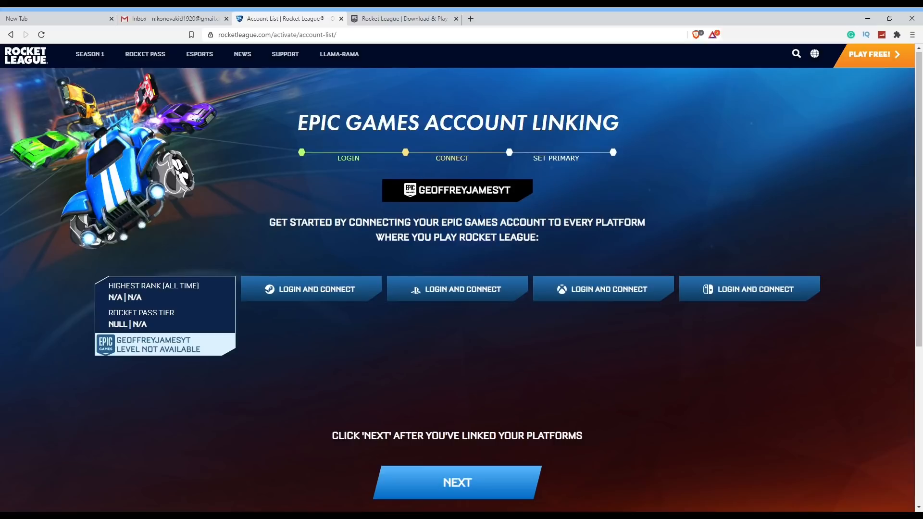
mouse_move(357, 235)
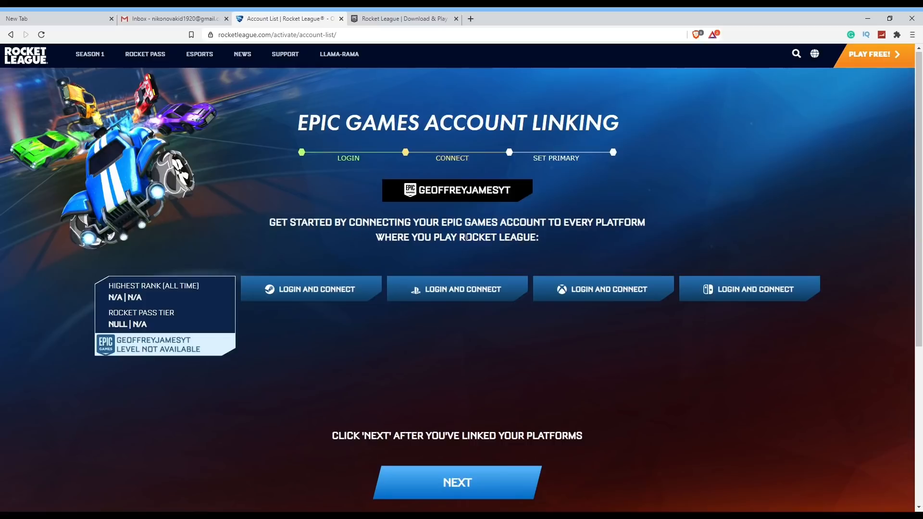
mouse_move(482, 212)
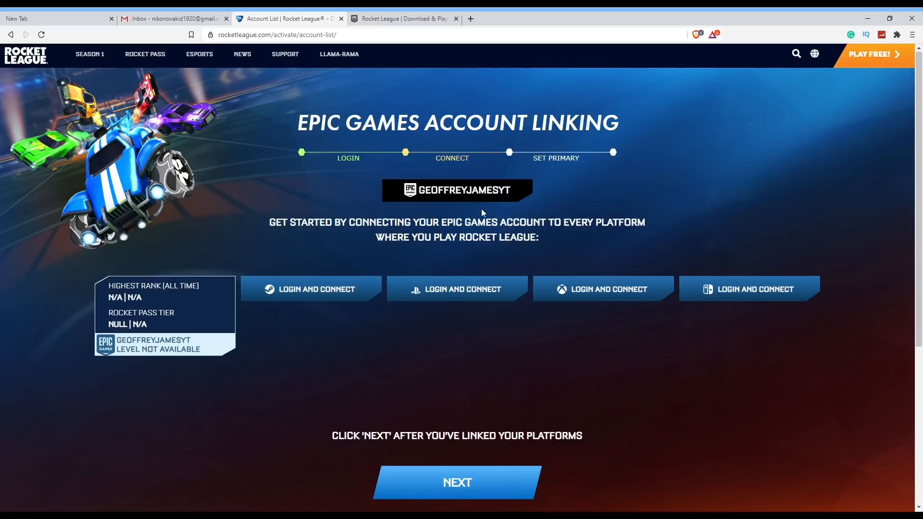
mouse_move(603, 292)
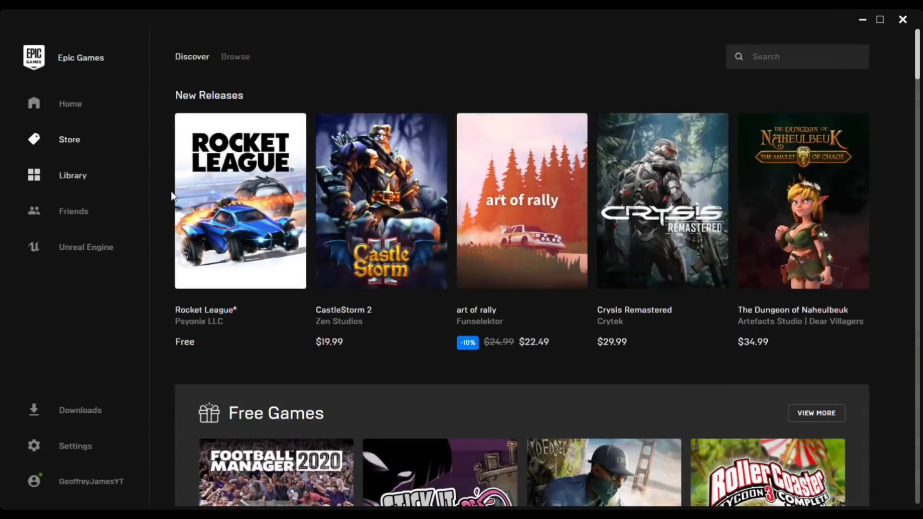
mouse_move(83, 180)
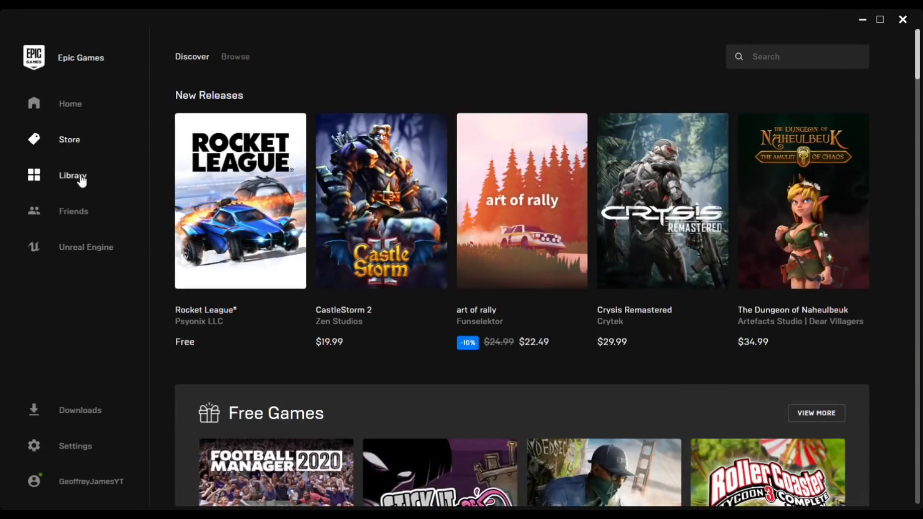
Step: Show the Library listing Rocket League installed alongside The Alto Collection
click(72, 175)
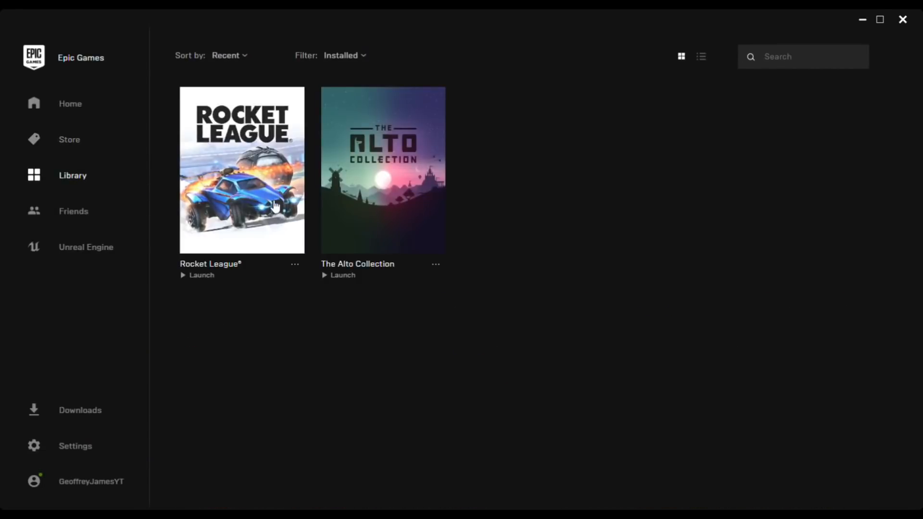
mouse_move(228, 231)
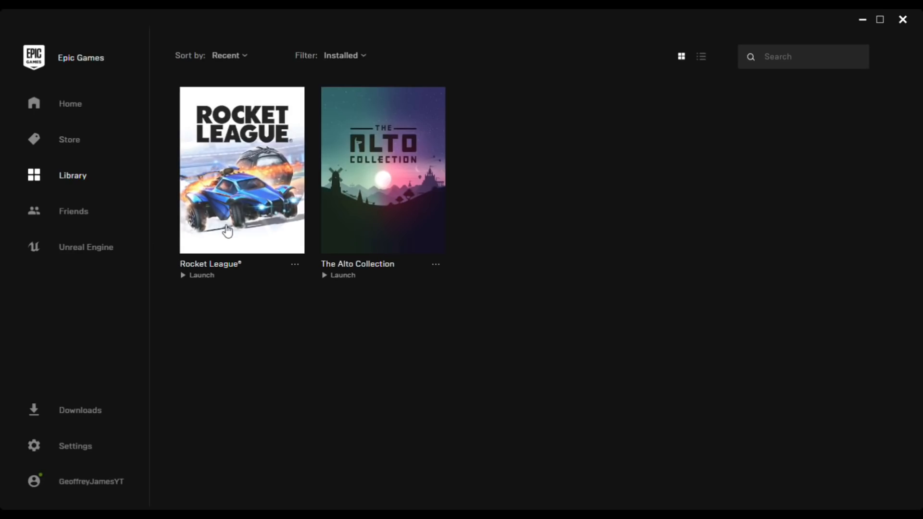